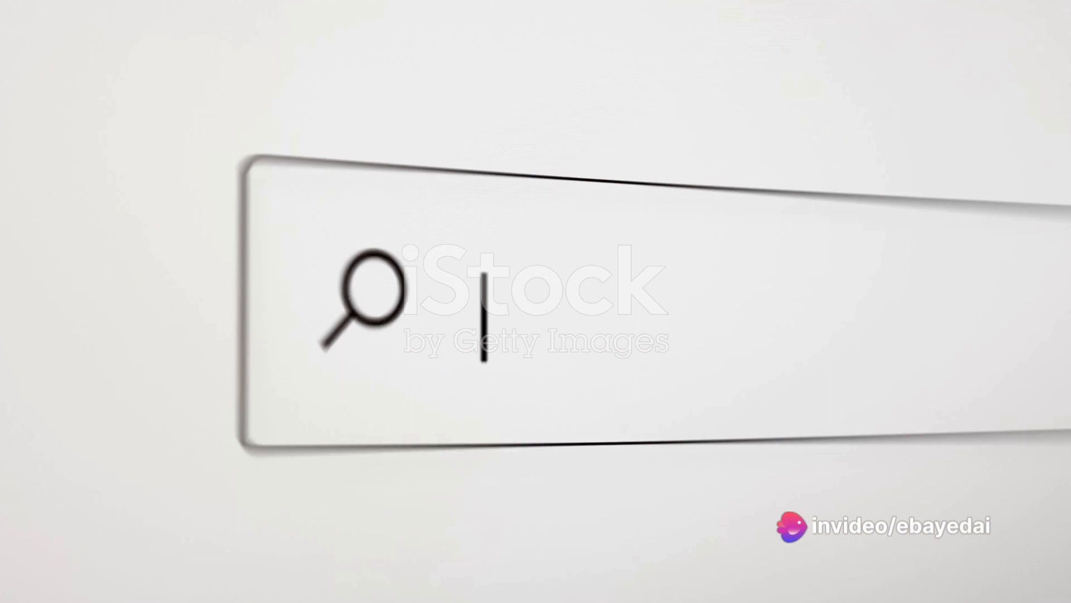
type("machine le")
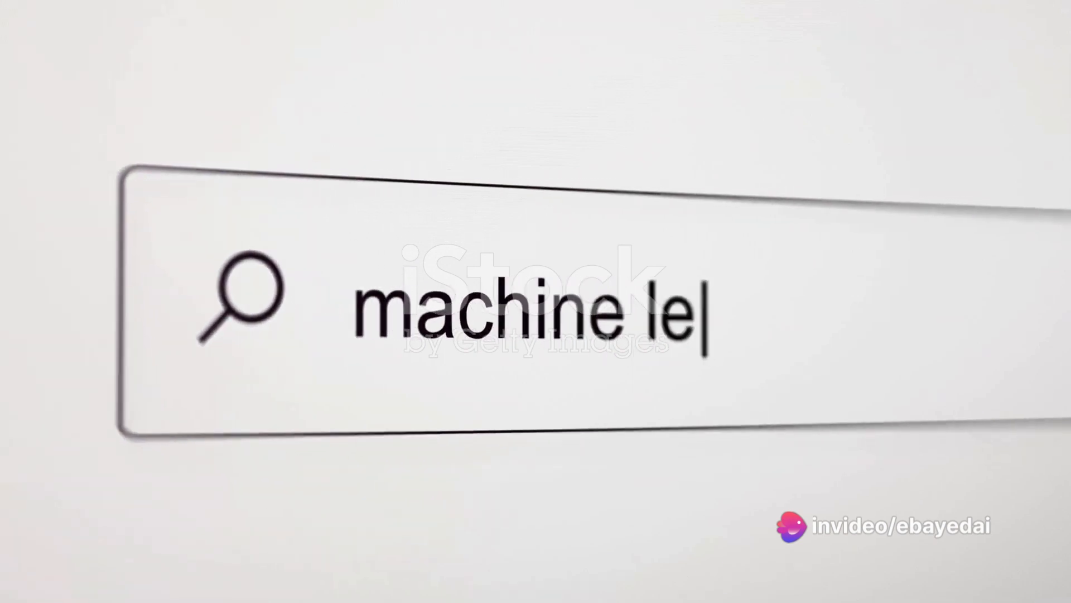